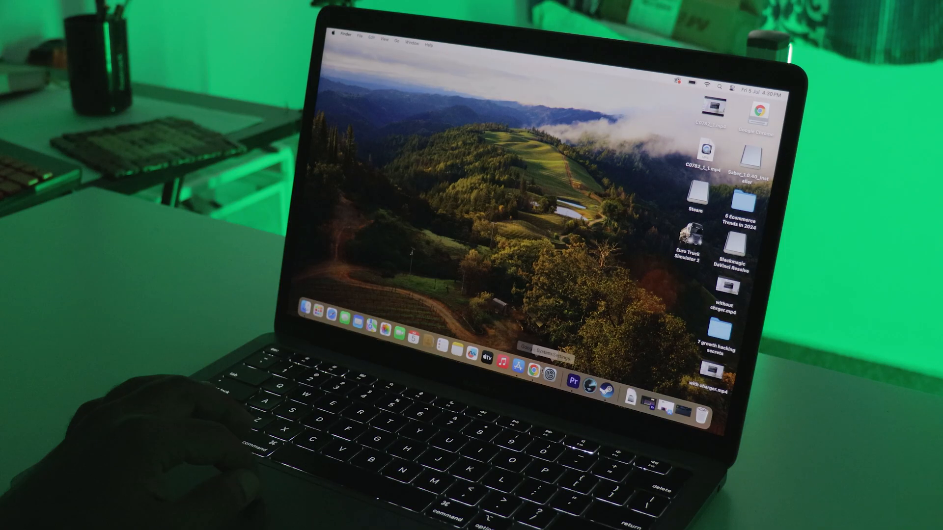
Step: Launch System Settings from the Dock
click(549, 367)
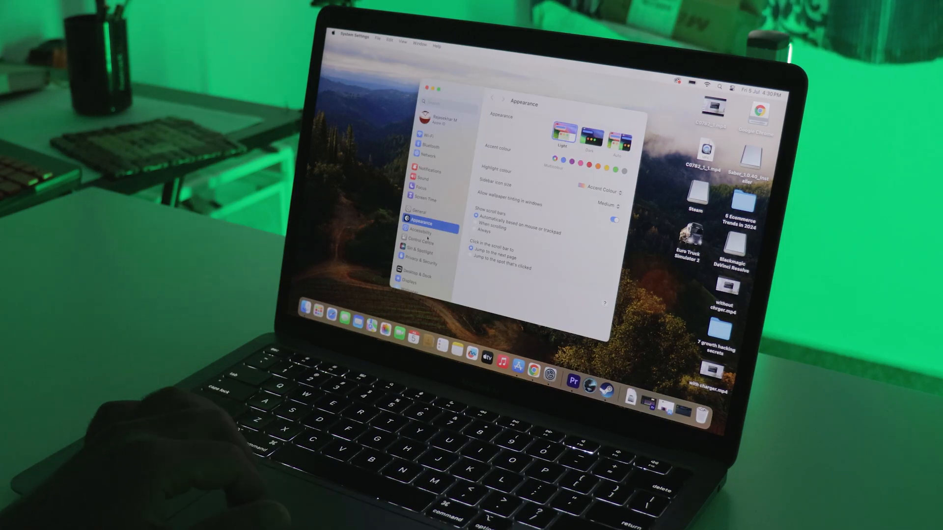
Step: Scroll the sidebar and select Keyboard
scroll(down, 3)
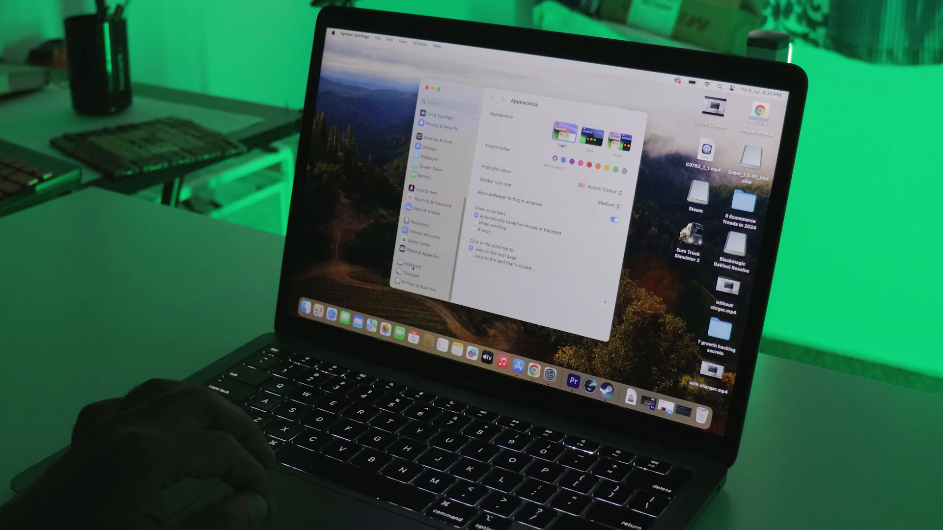
click(421, 266)
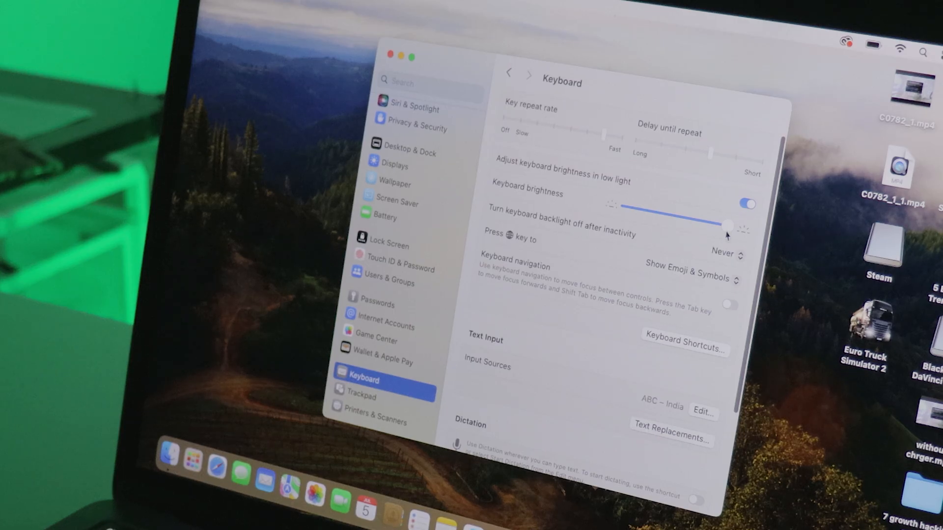
Step: Adjust the keyboard brightness slider and reveal the backlight inactivity timeout choices
drag(728, 226, 607, 223)
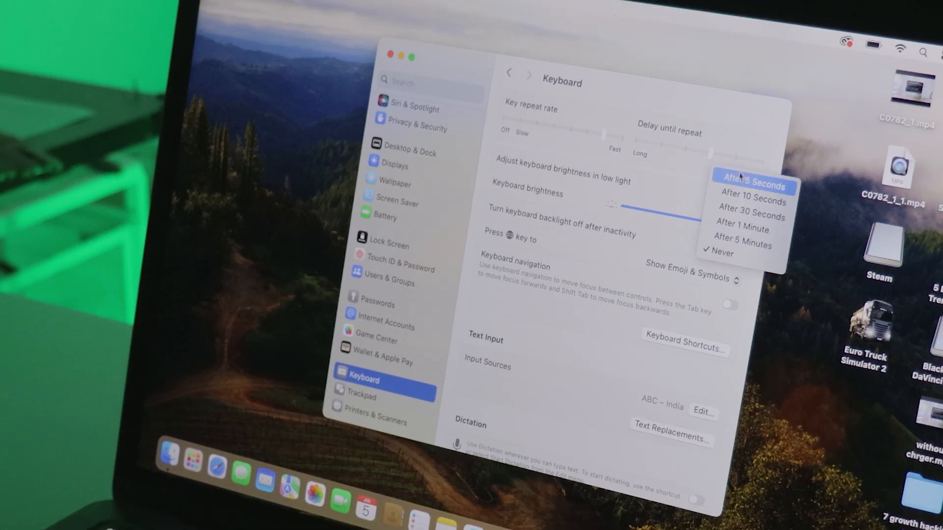
Step: Try backlight timeouts After 5 Seconds and After 10 Seconds, then set Never
click(754, 177)
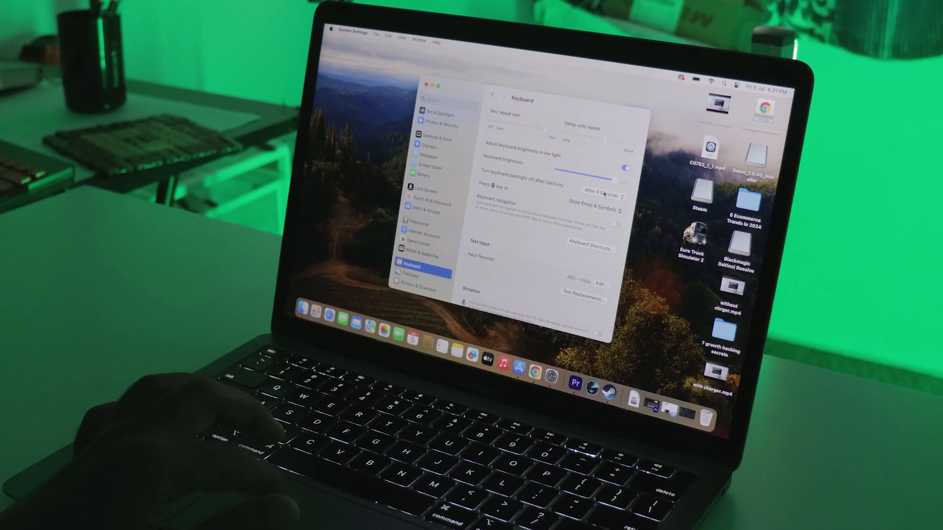
click(604, 195)
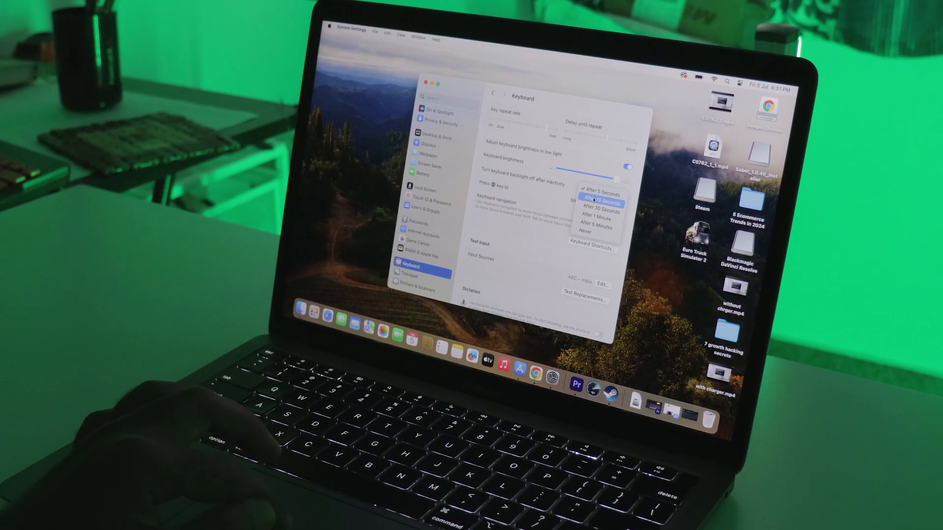
click(599, 196)
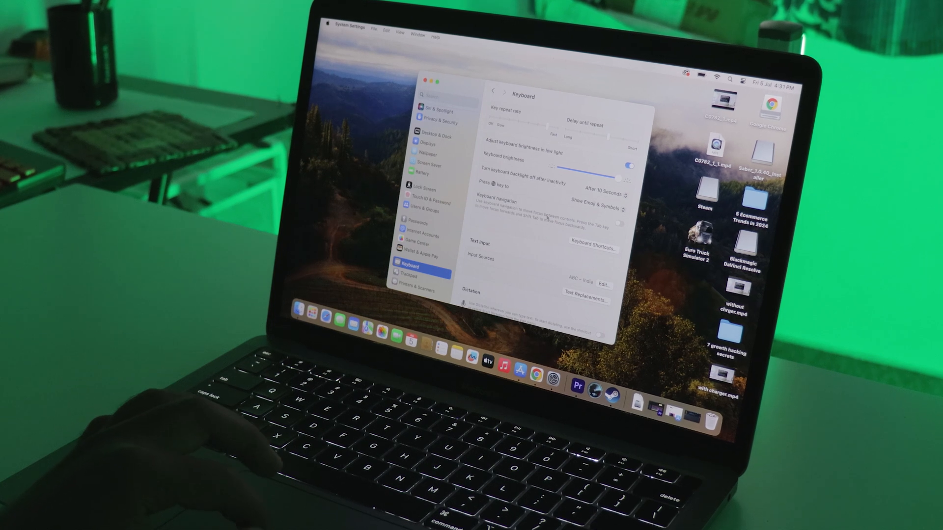
click(604, 195)
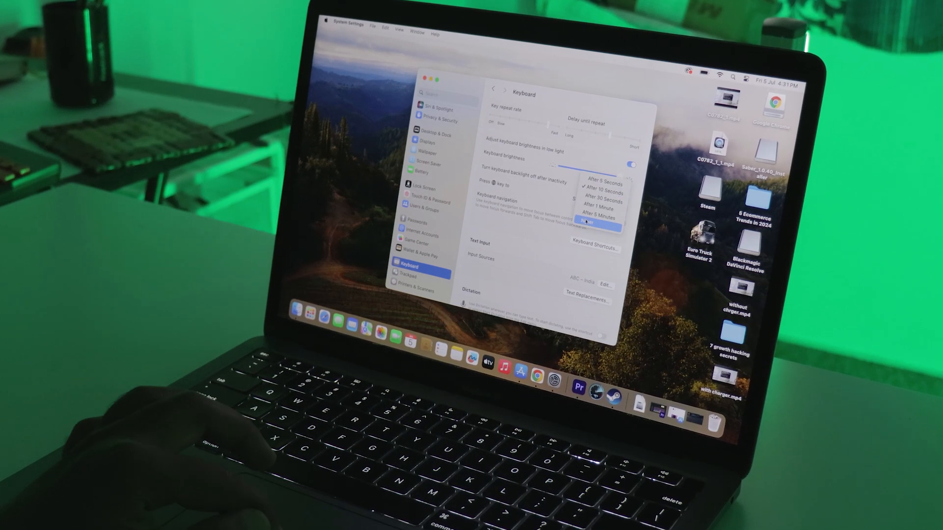
click(587, 222)
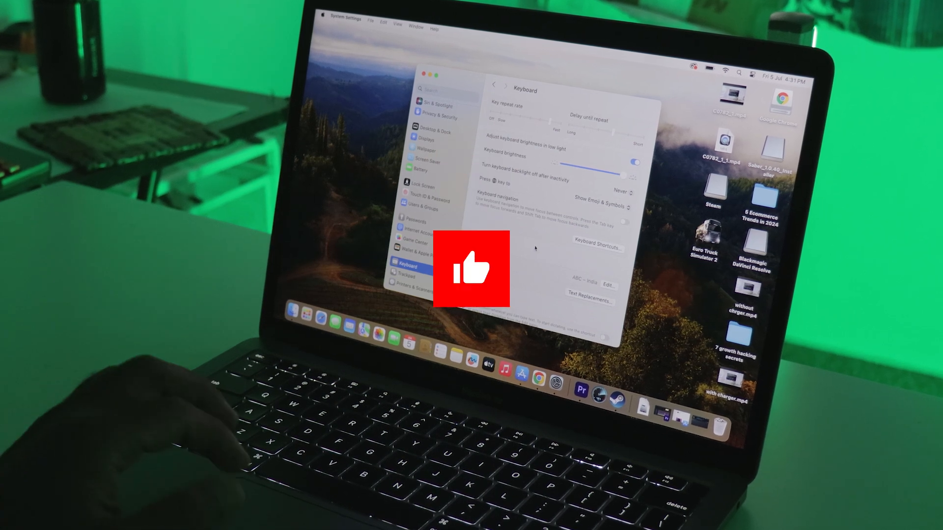
Step: Reopen the backlight inactivity pop-up menu with Never still selected
click(629, 175)
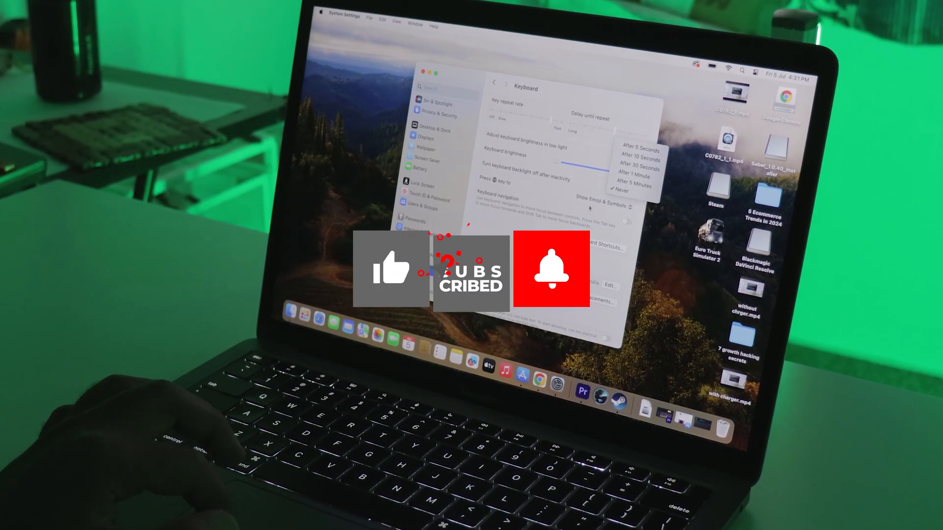